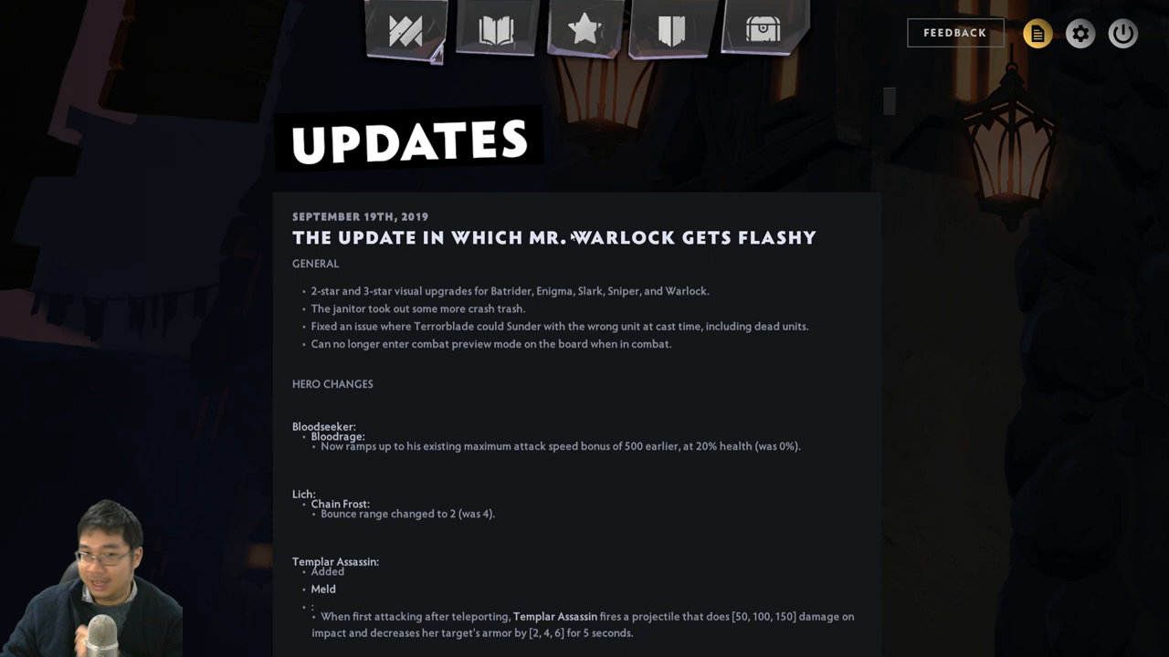
scroll(down, 3)
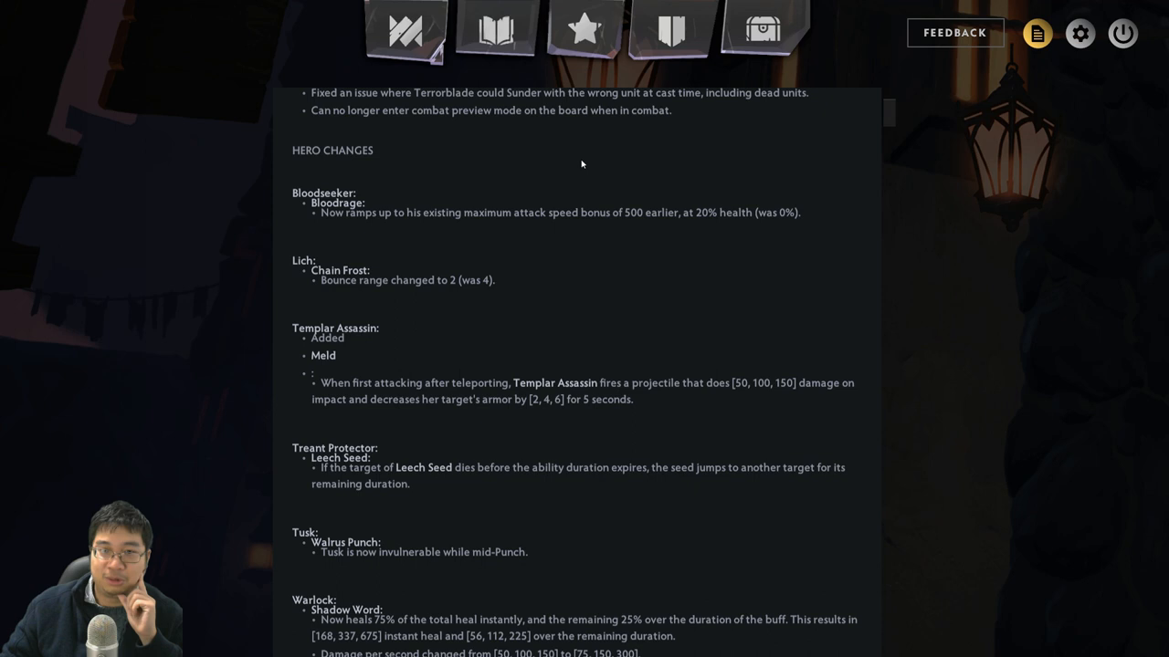
mouse_move(345, 238)
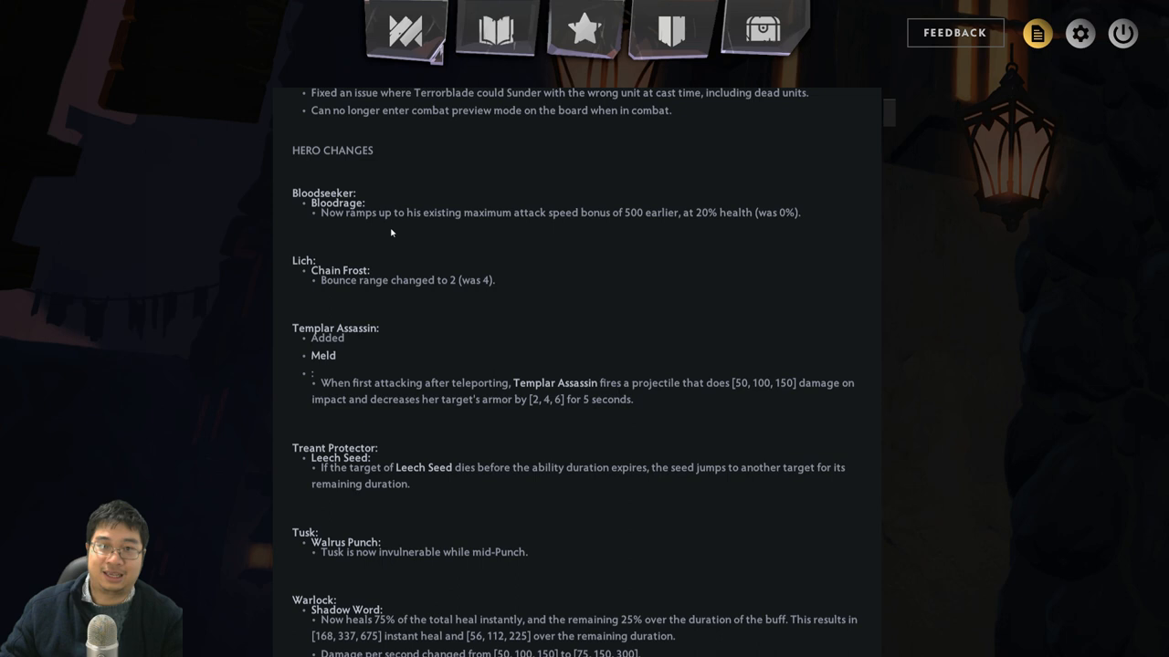
mouse_move(266, 228)
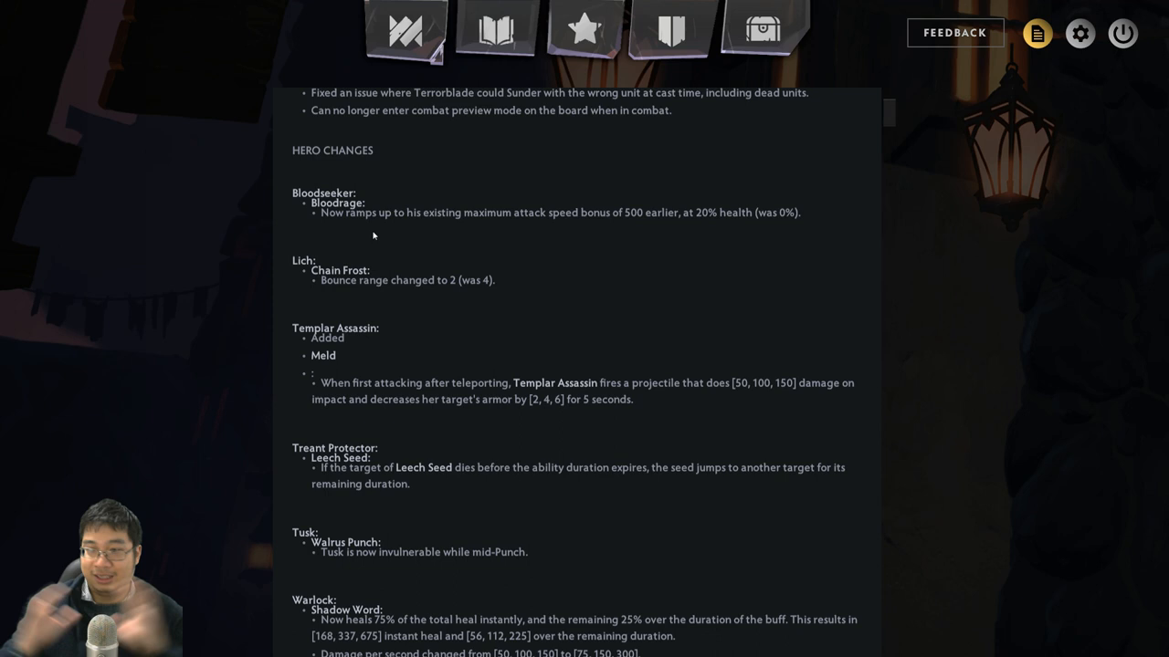
mouse_move(383, 226)
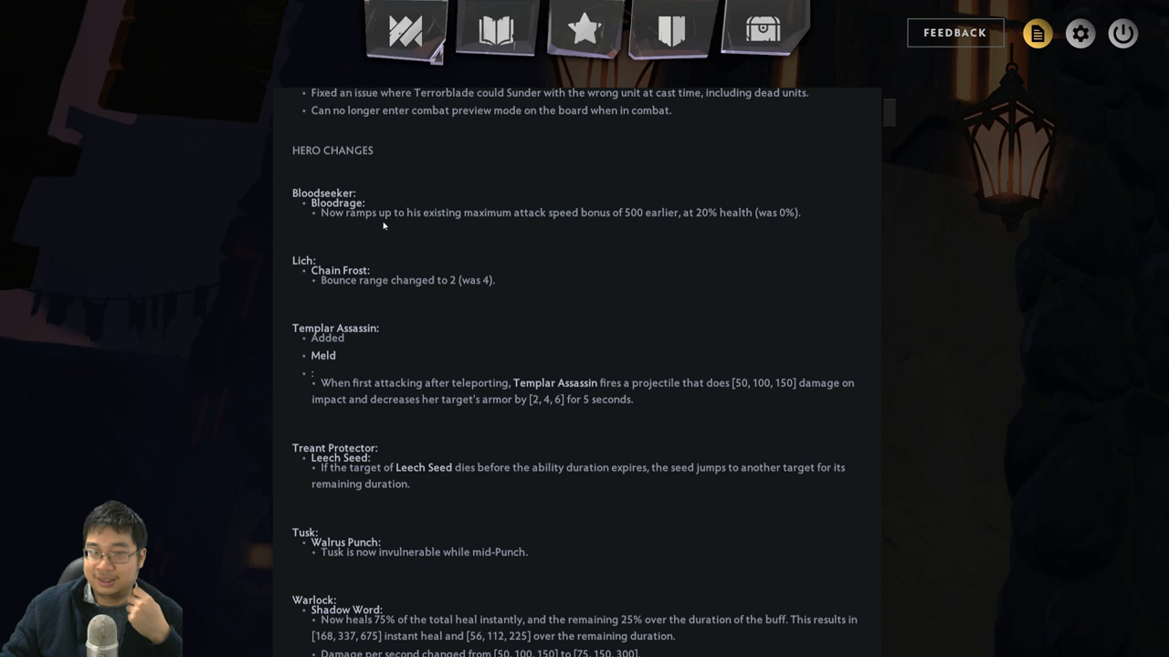
scroll(down, 3)
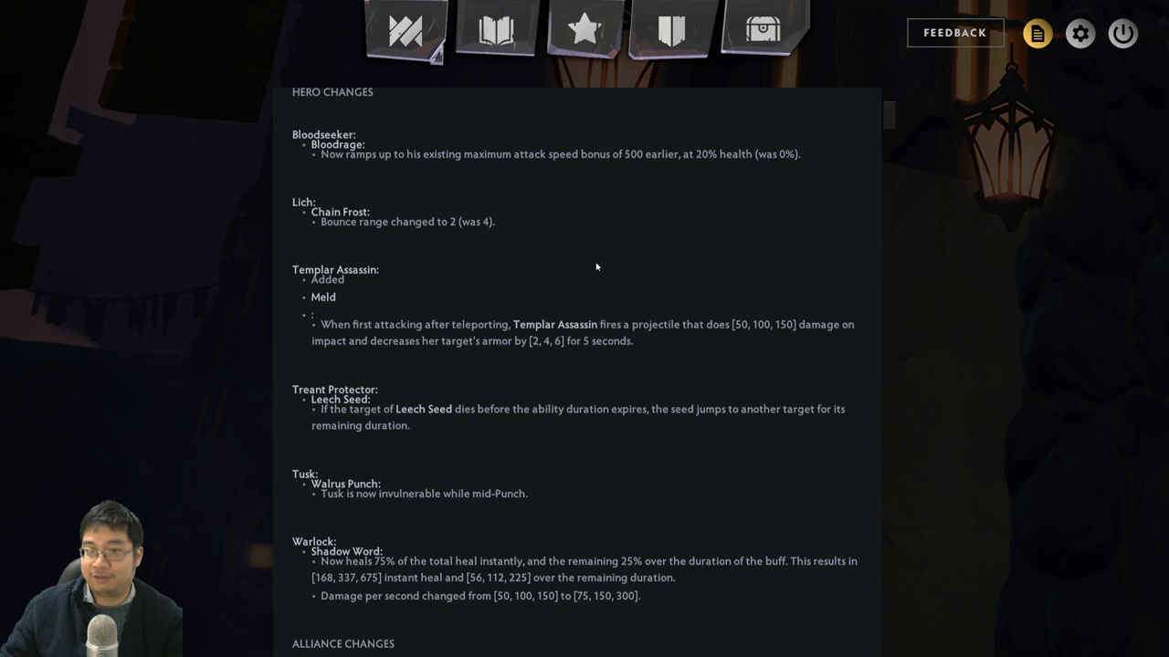
mouse_move(608, 245)
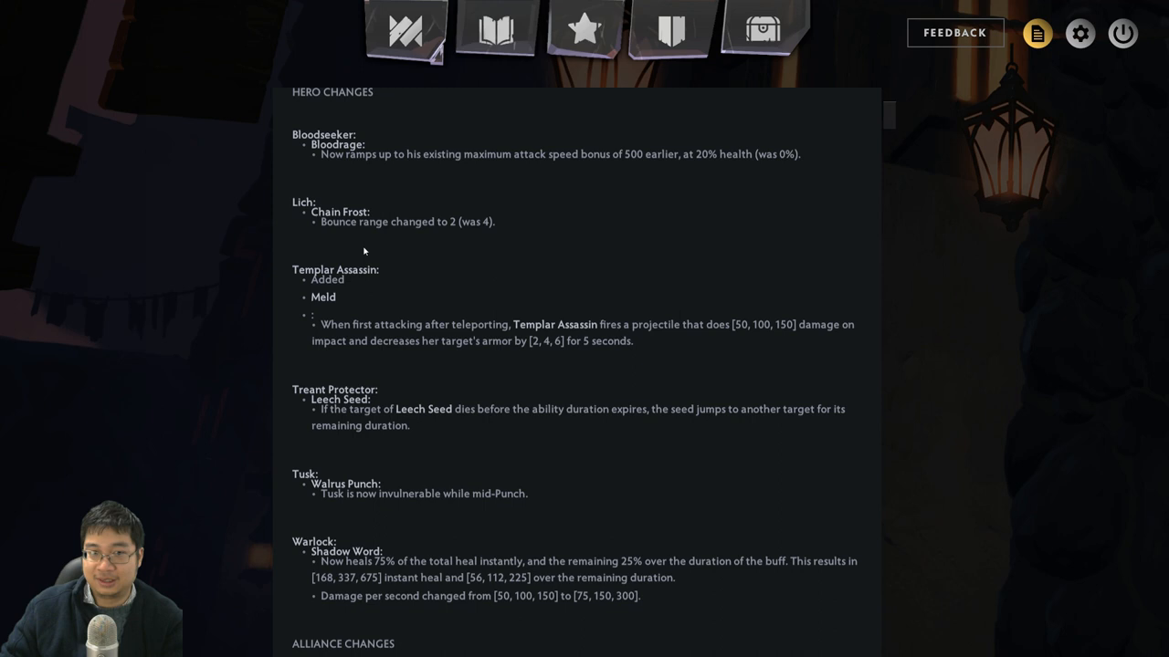
scroll(down, 3)
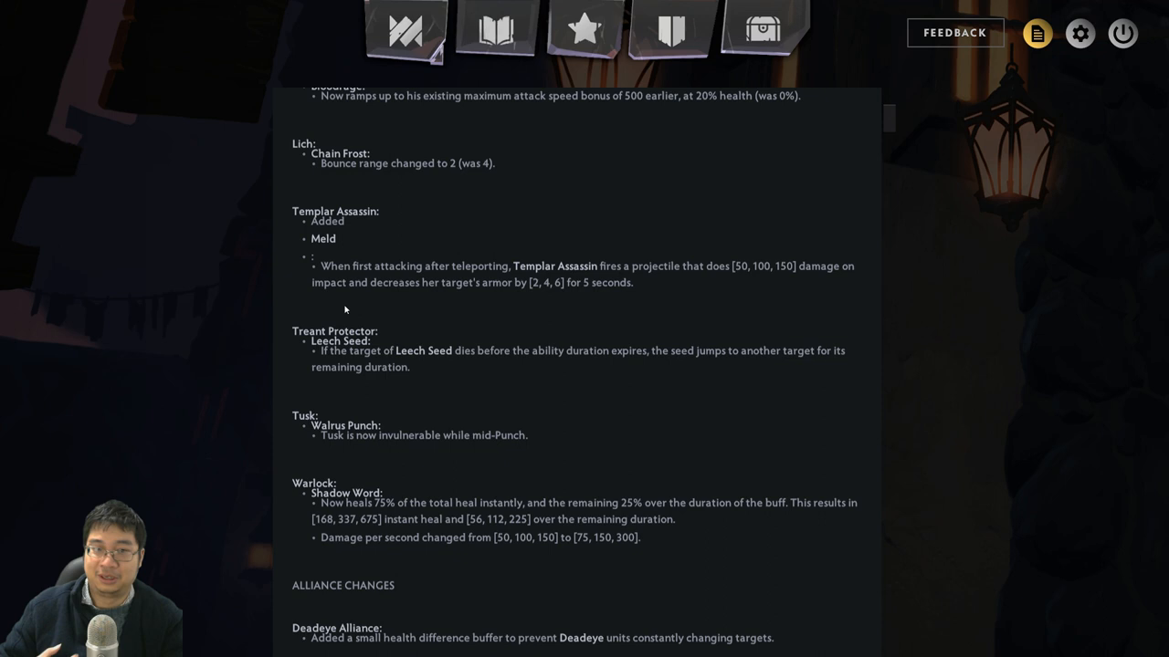
mouse_move(323, 300)
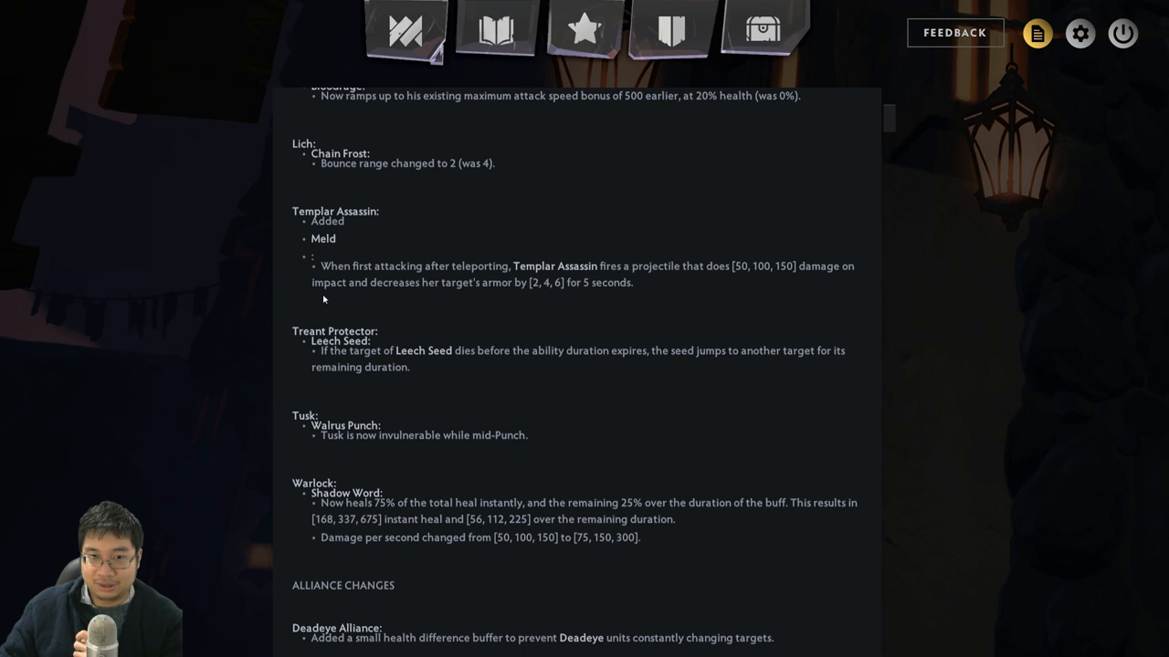
mouse_move(584, 303)
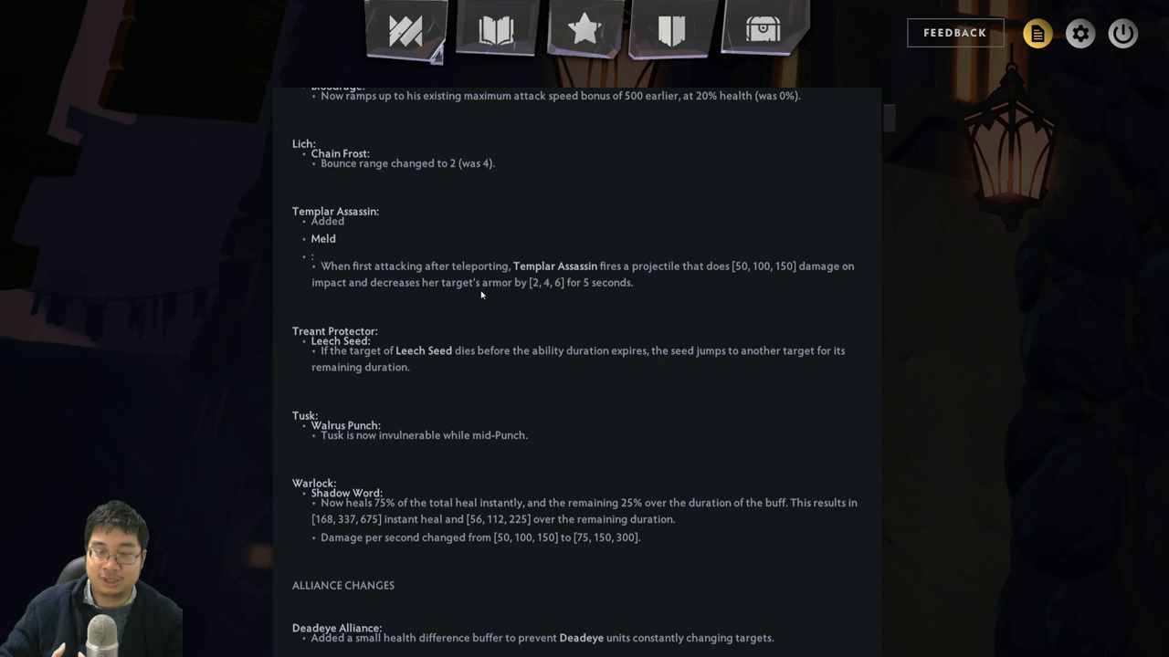
scroll(down, 3)
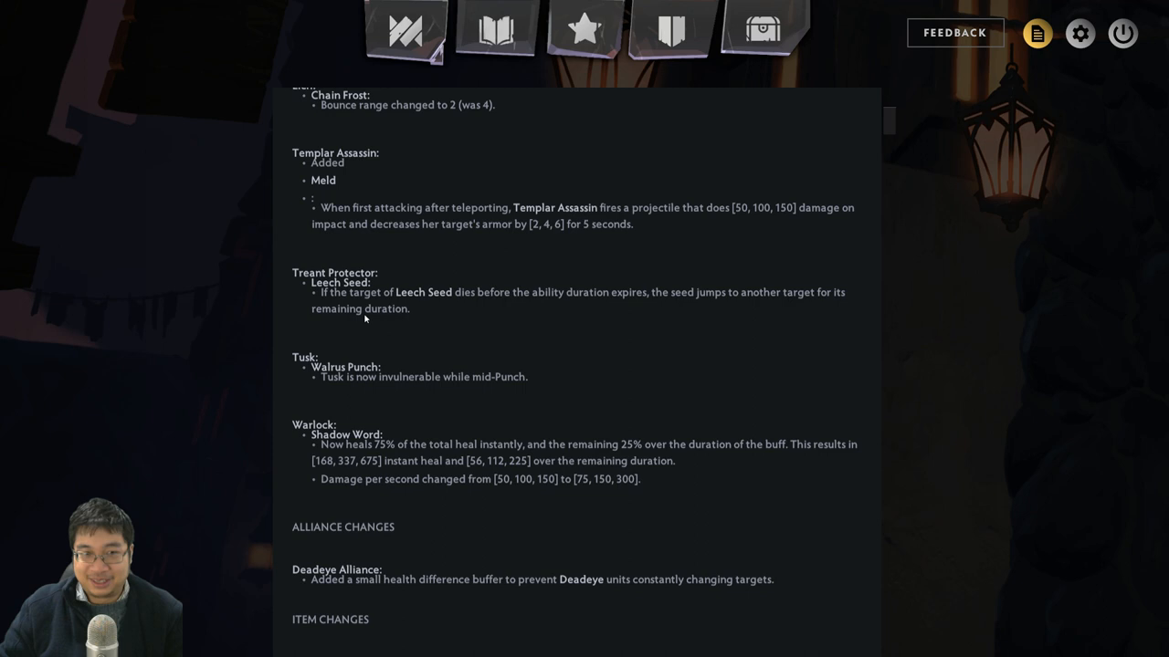
mouse_move(321, 325)
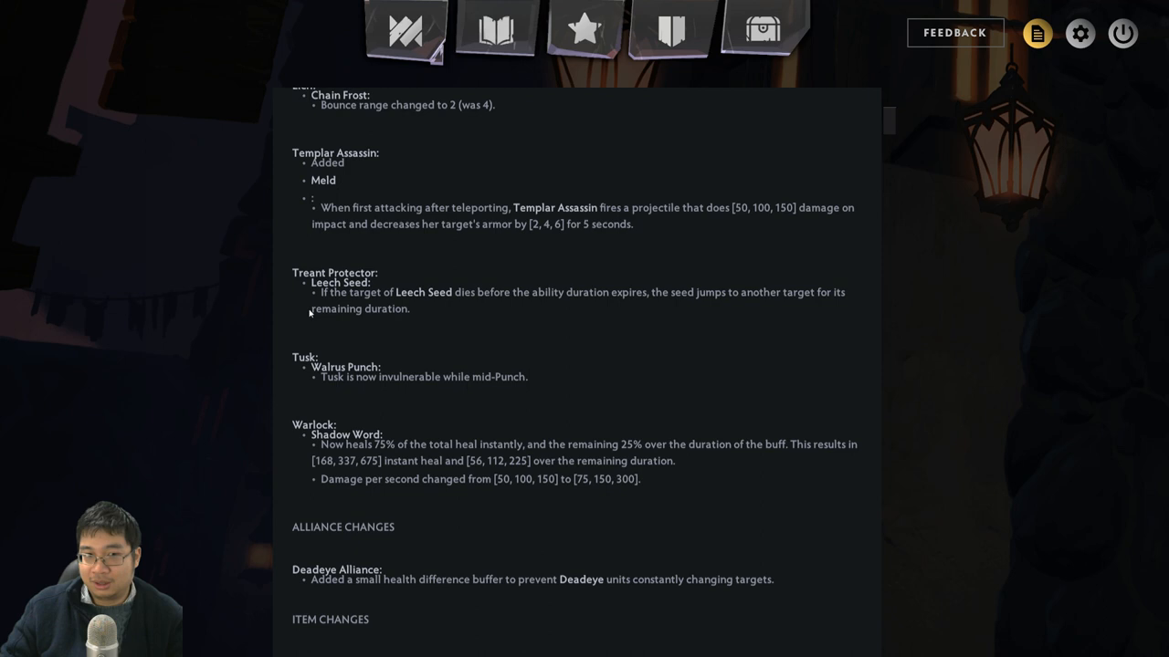
mouse_move(332, 320)
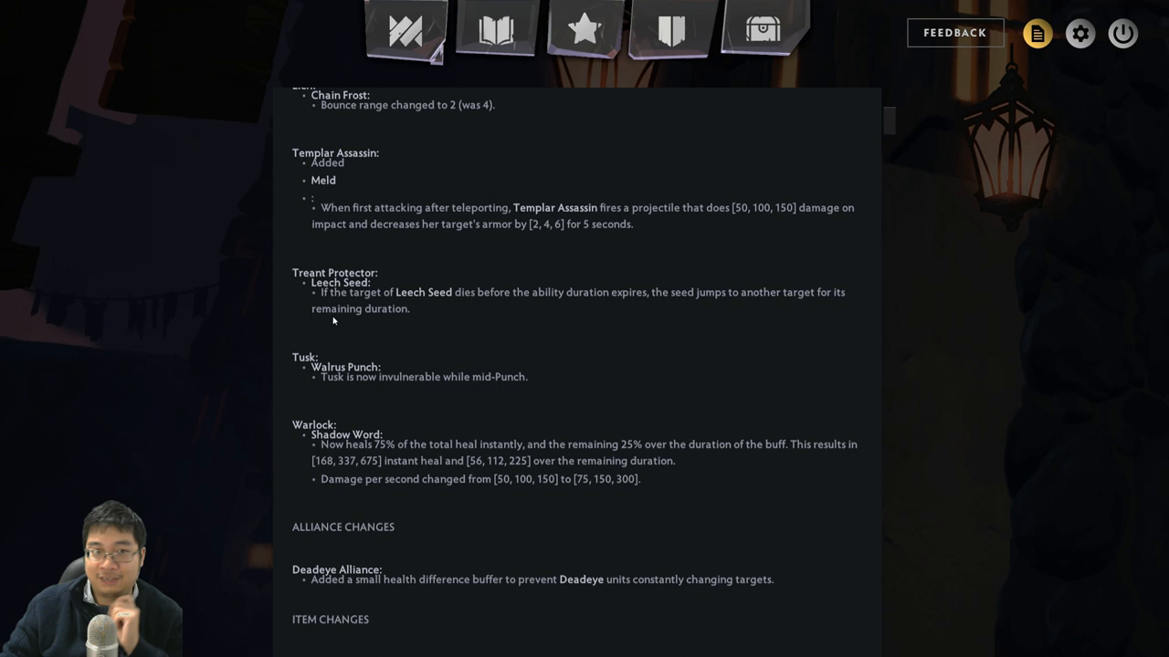
scroll(down, 3)
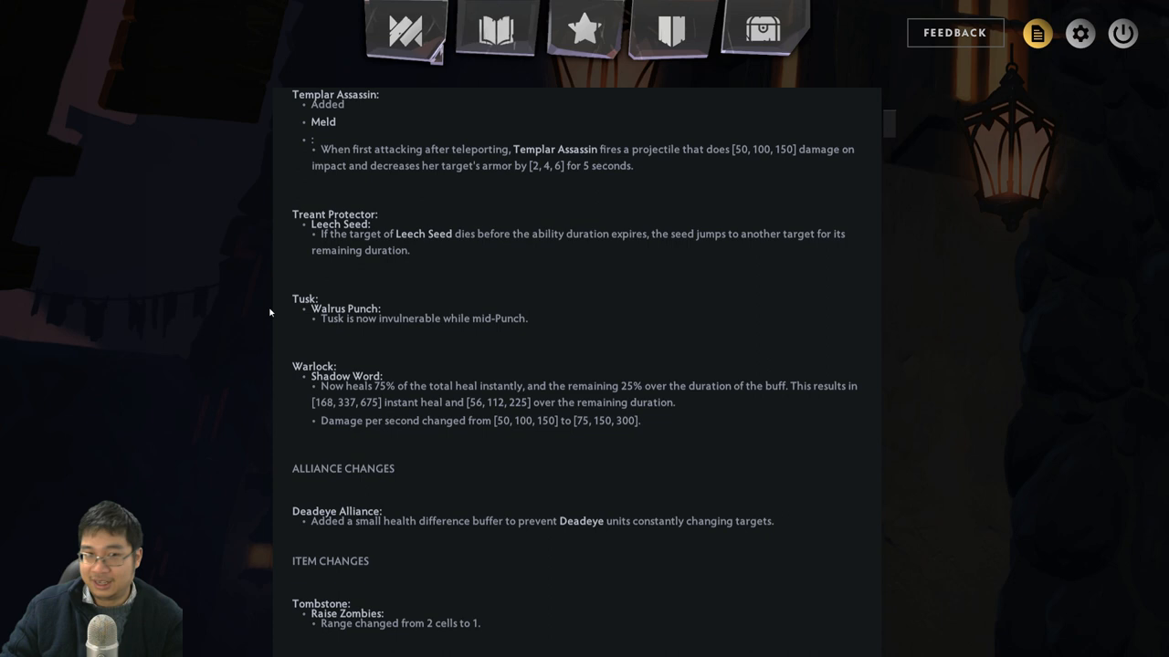
mouse_move(354, 325)
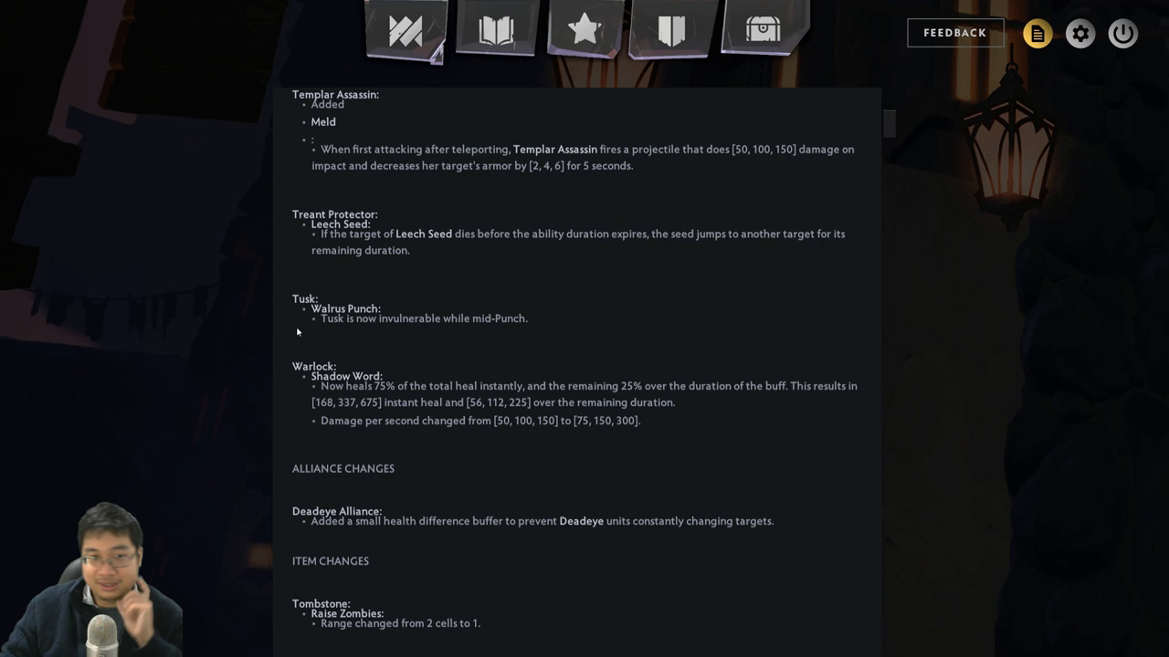
mouse_move(442, 319)
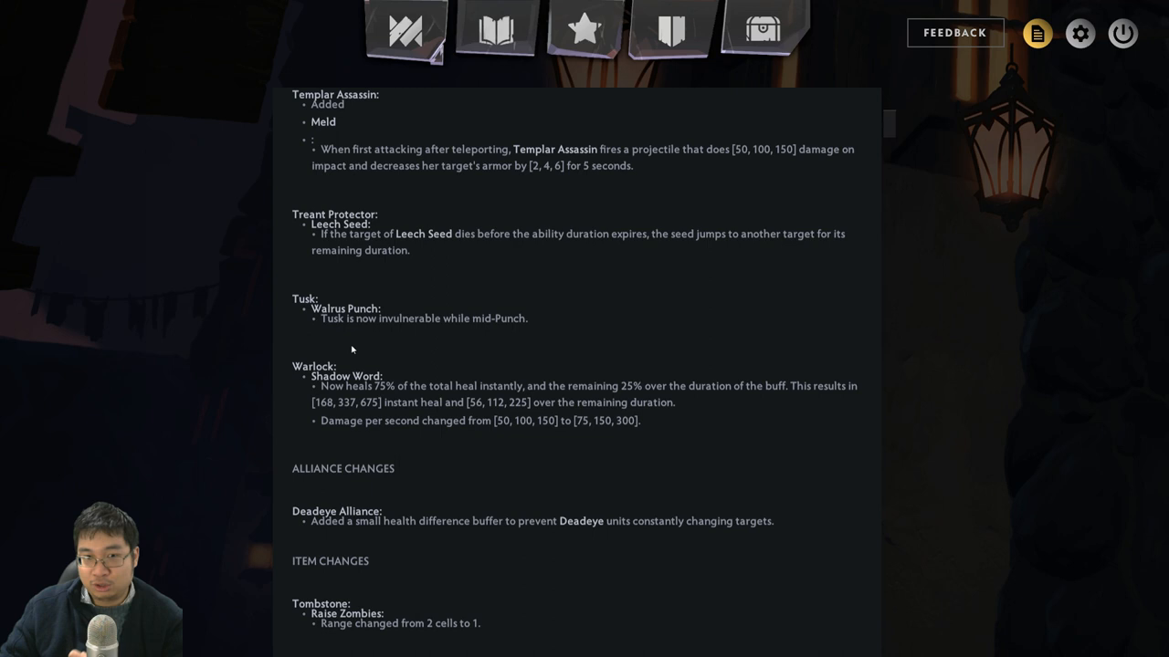
mouse_move(508, 345)
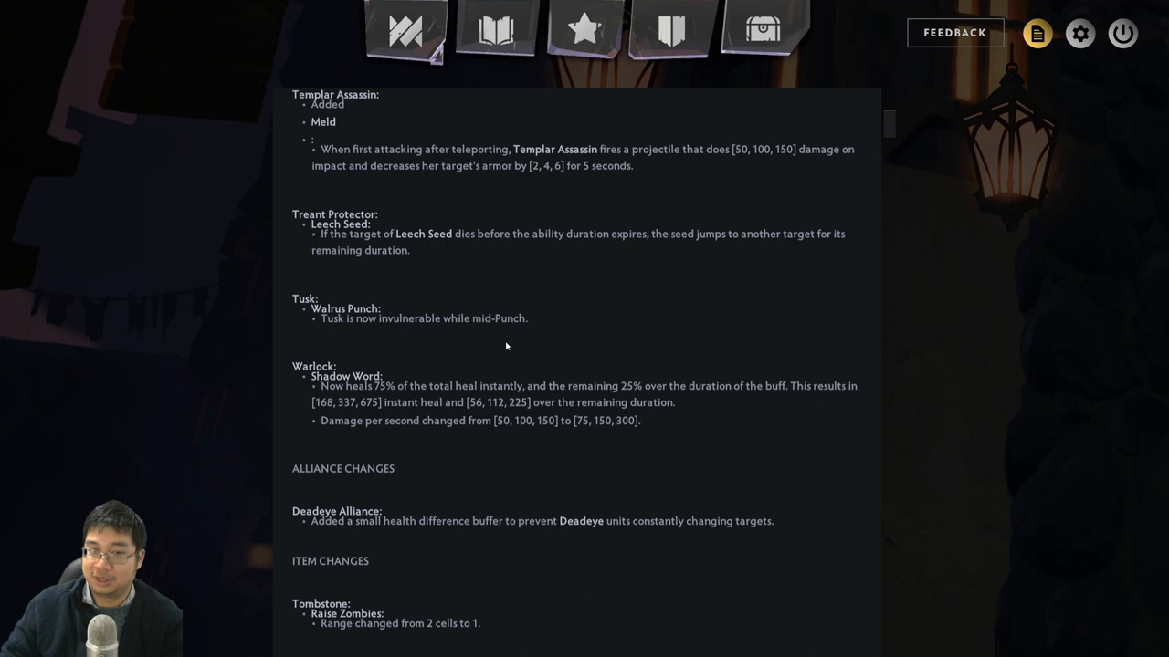
mouse_move(603, 344)
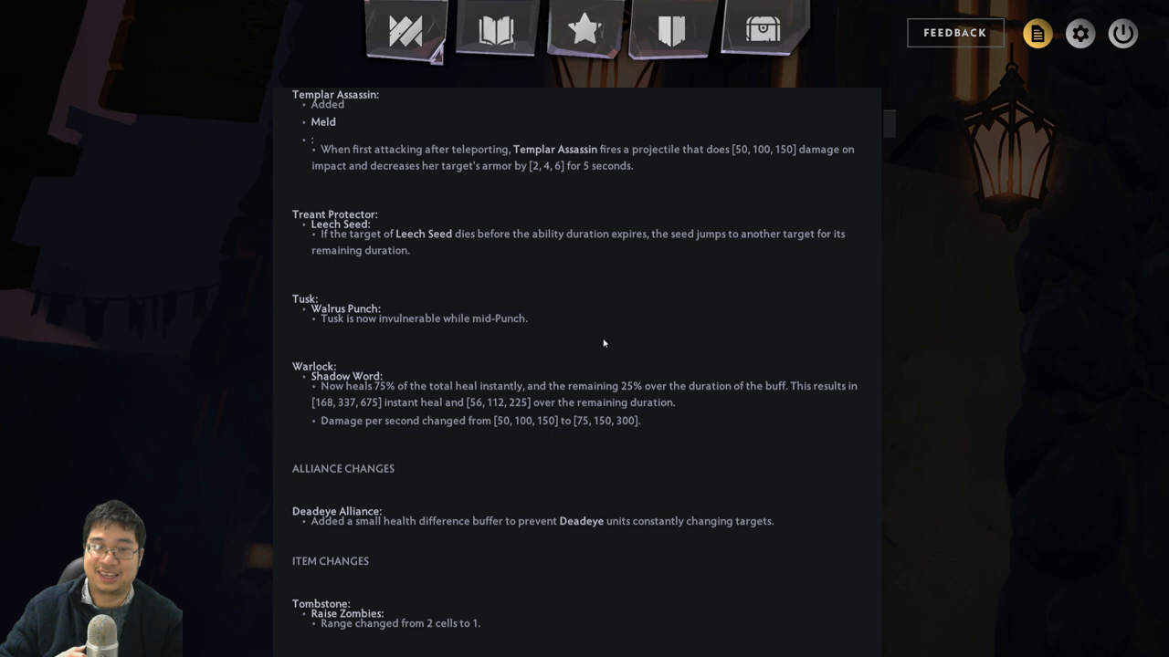
scroll(down, 3)
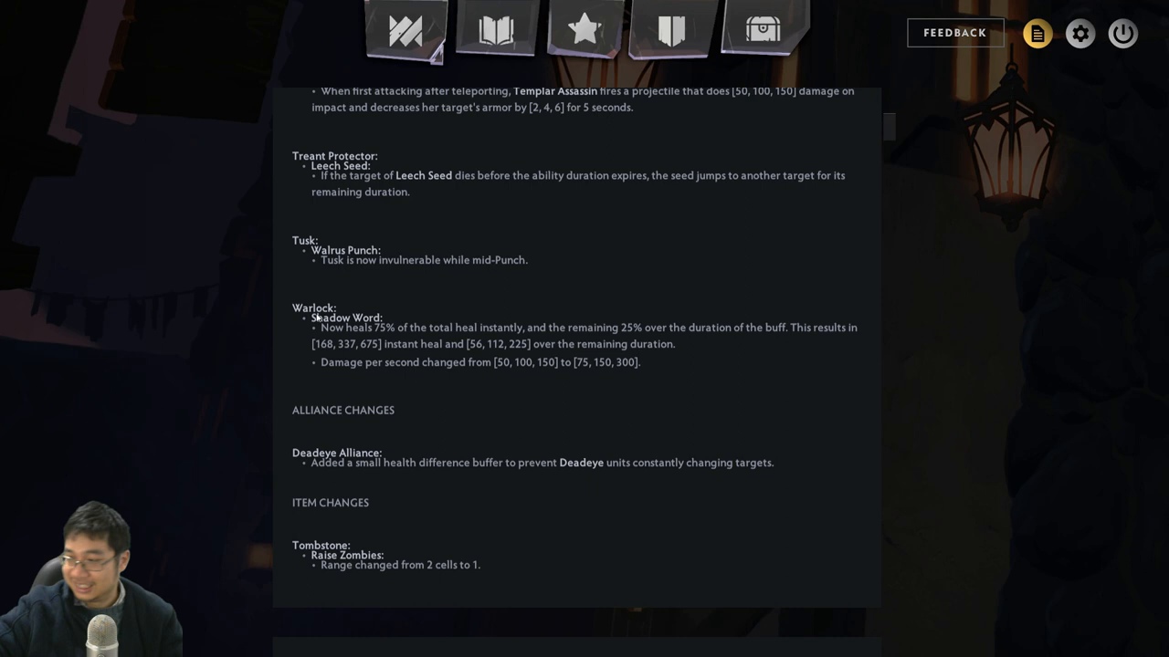
scroll(down, 3)
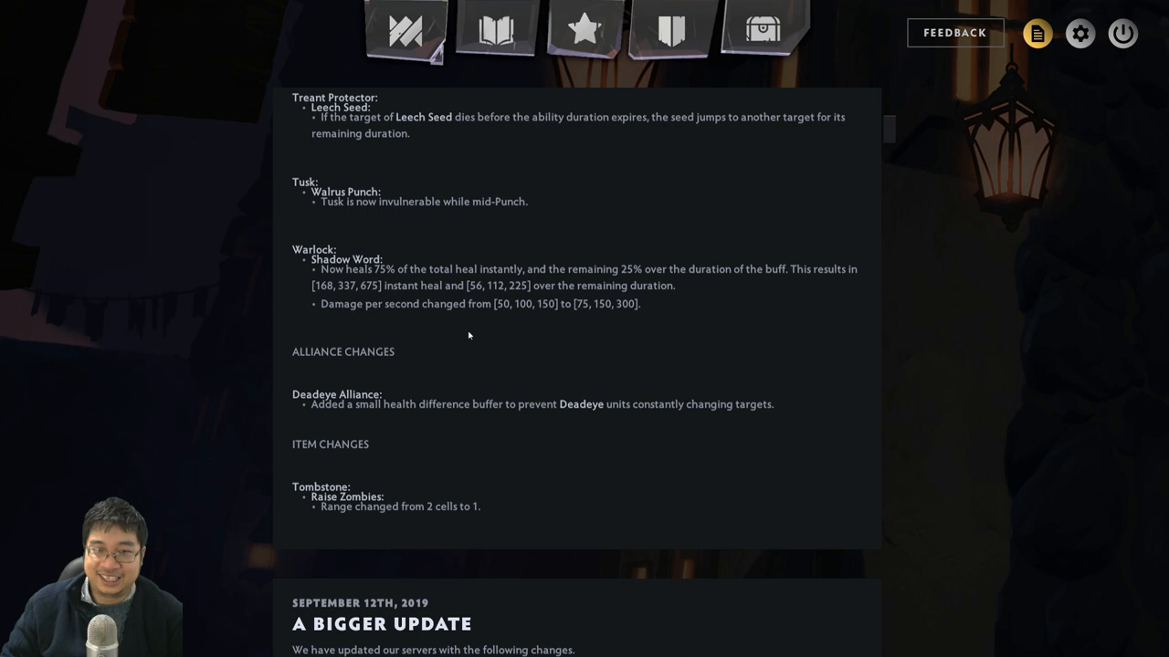
mouse_move(438, 351)
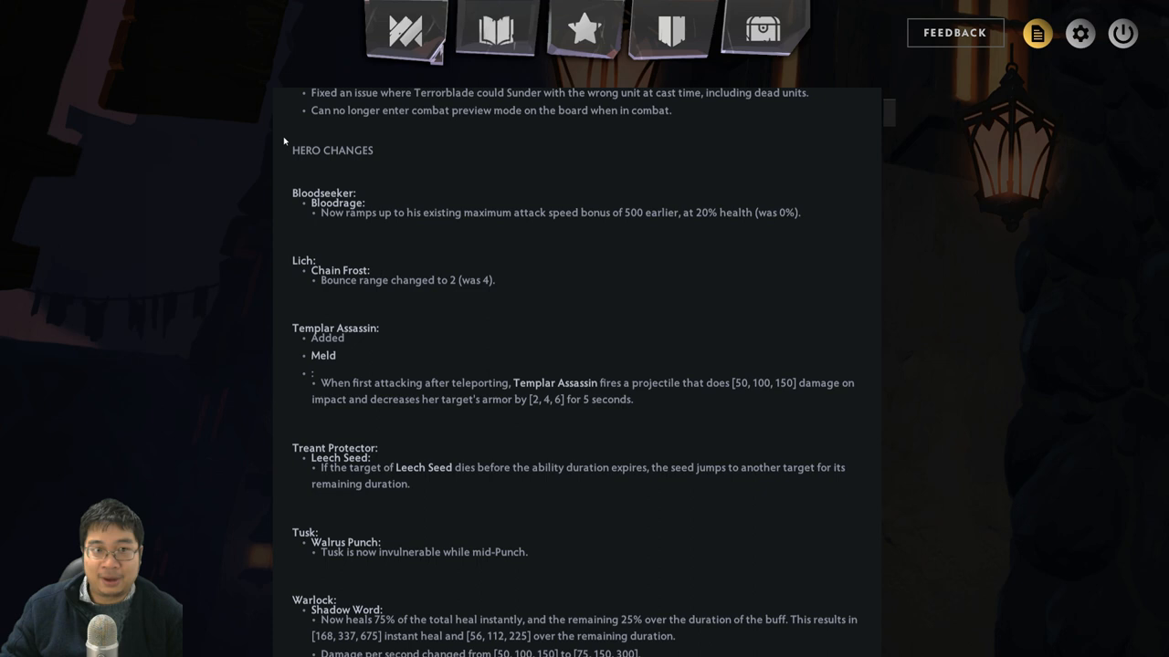
scroll(down, 3)
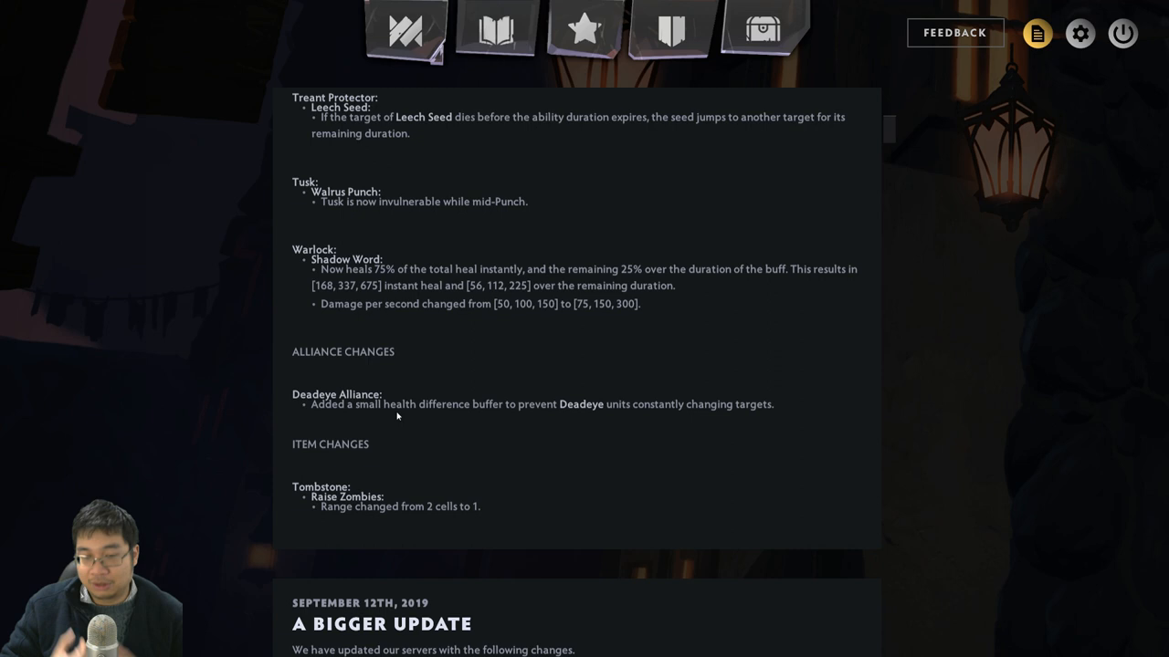
mouse_move(365, 413)
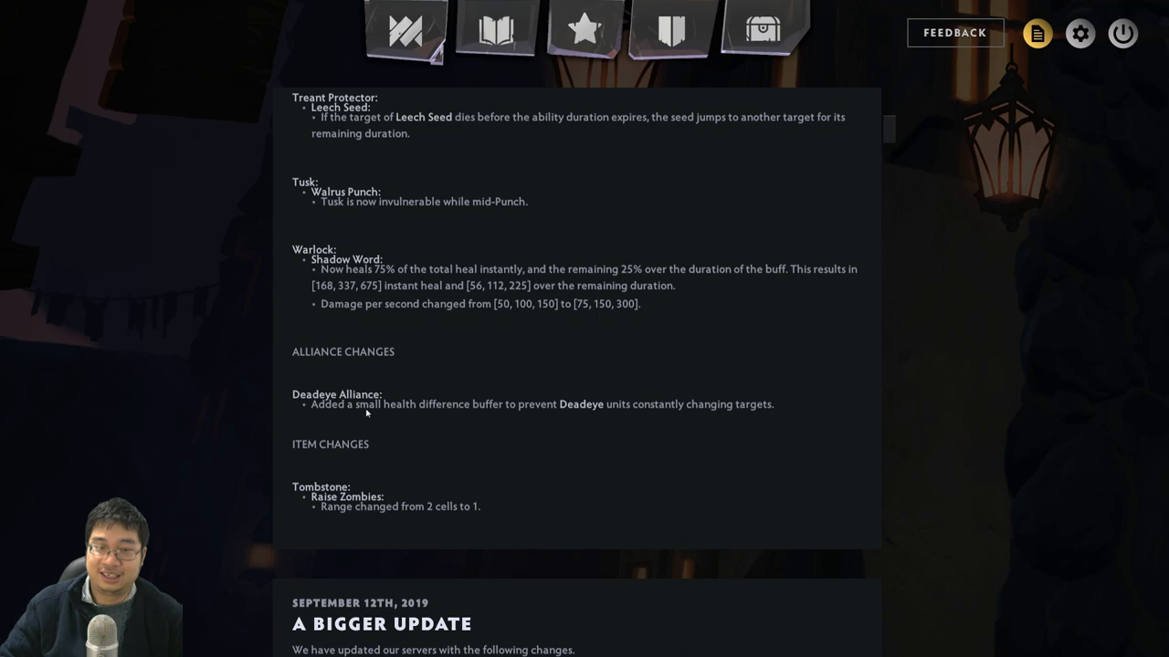
scroll(up, 3)
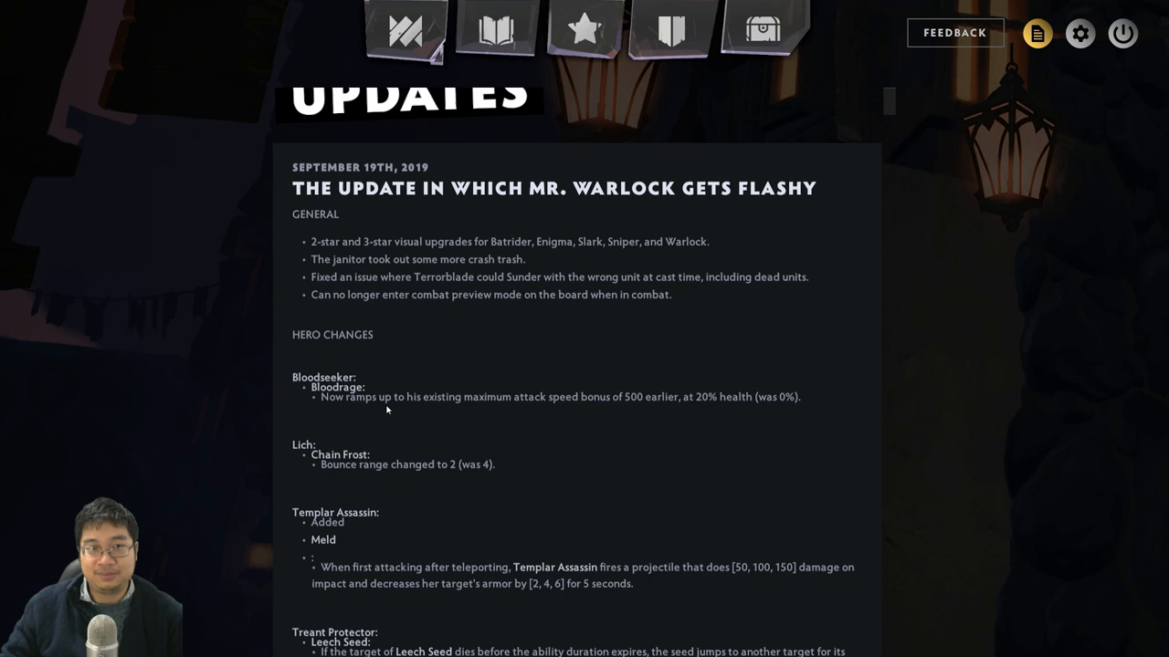
scroll(down, 3)
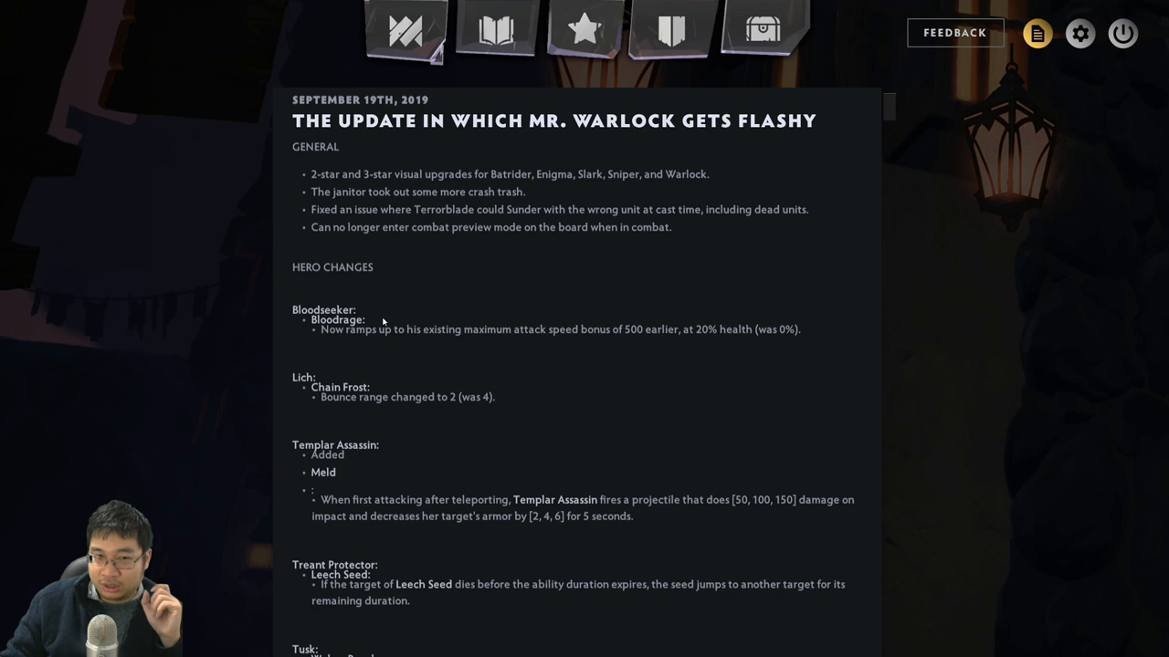
scroll(down, 3)
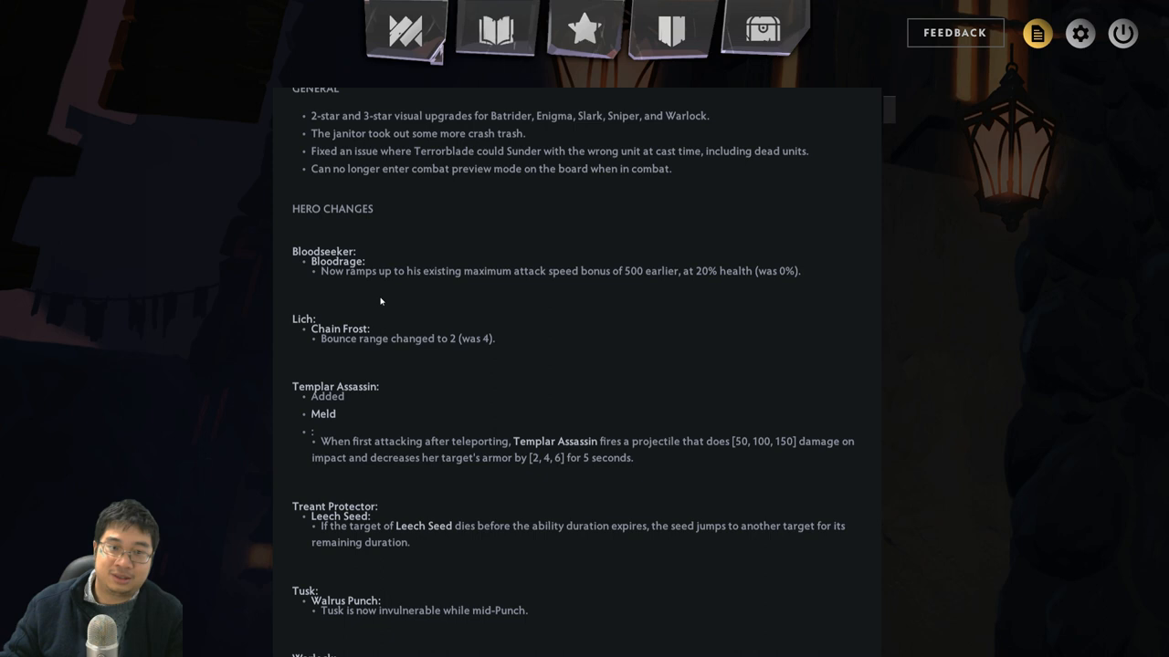
scroll(down, 3)
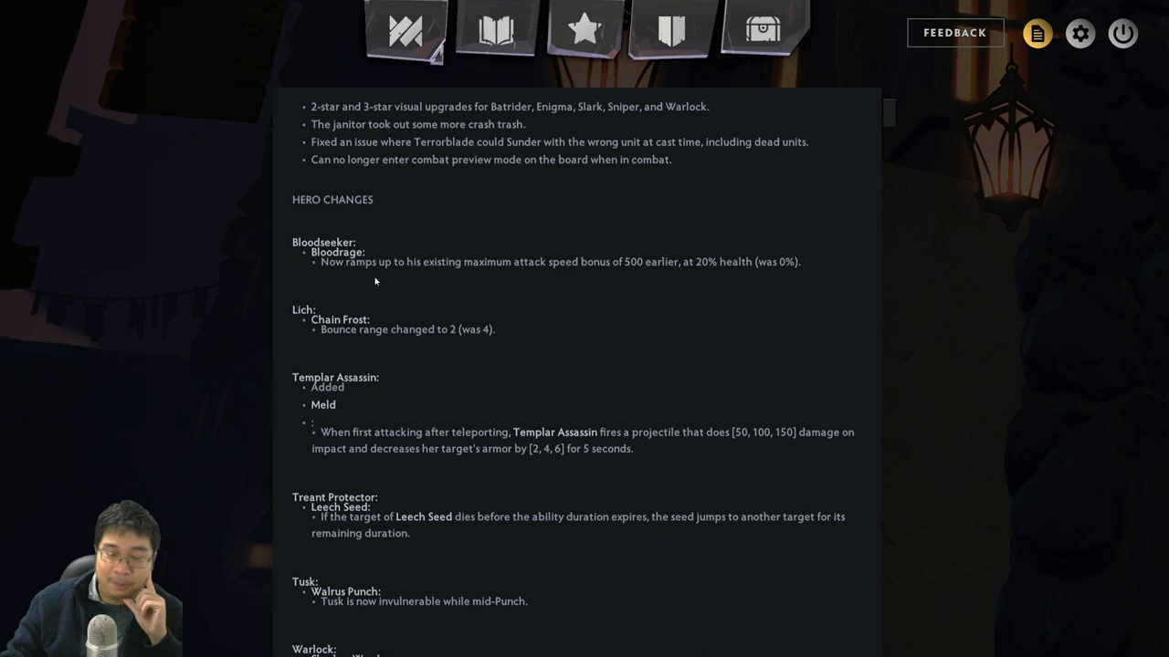
scroll(down, 3)
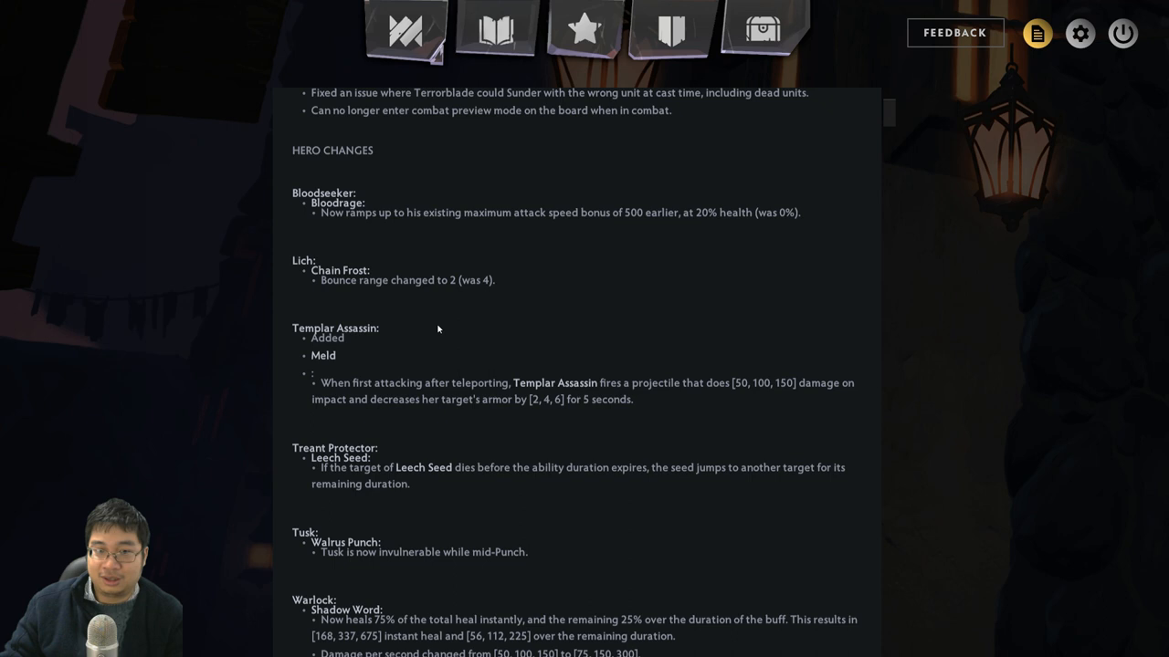
scroll(down, 3)
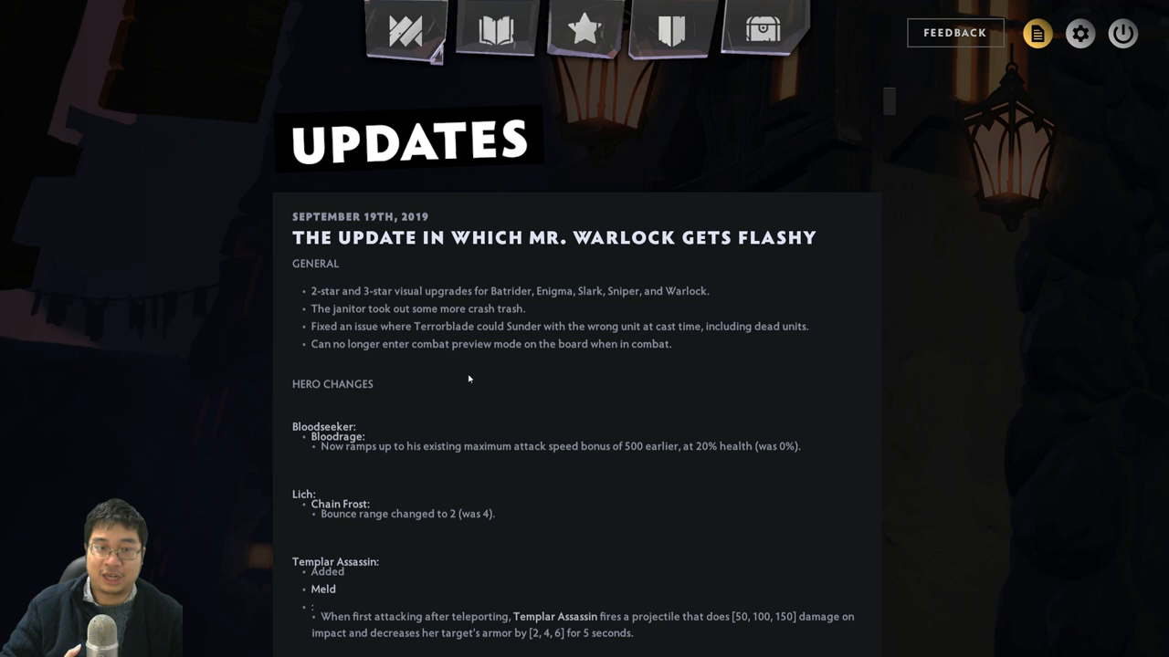
scroll(down, 3)
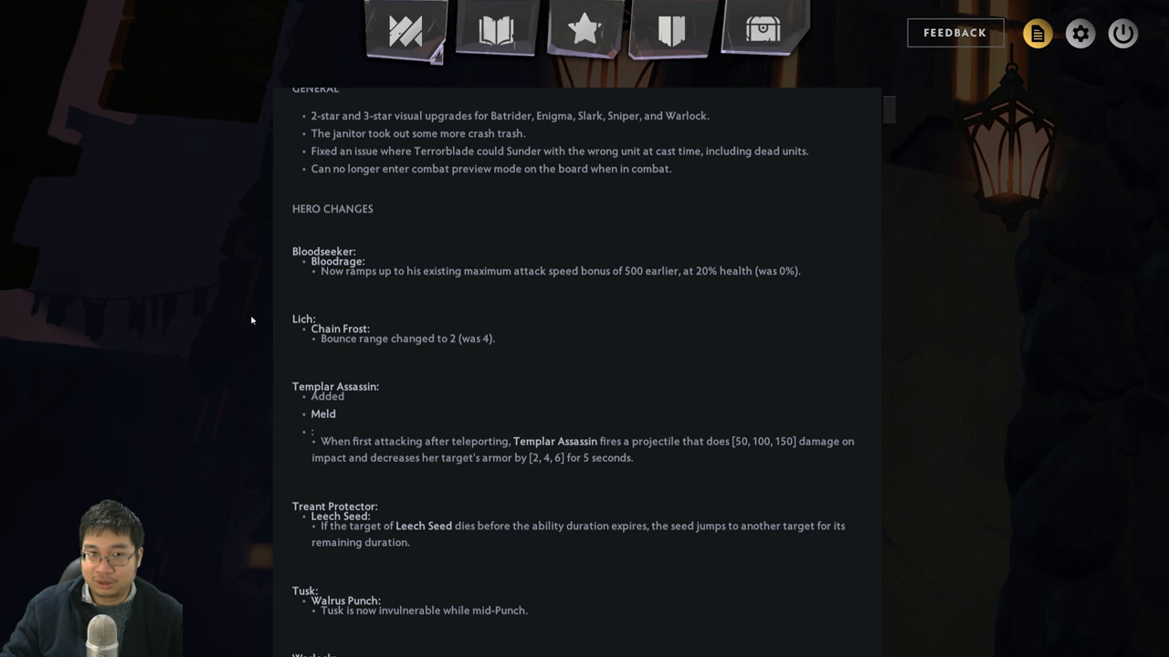
scroll(down, 3)
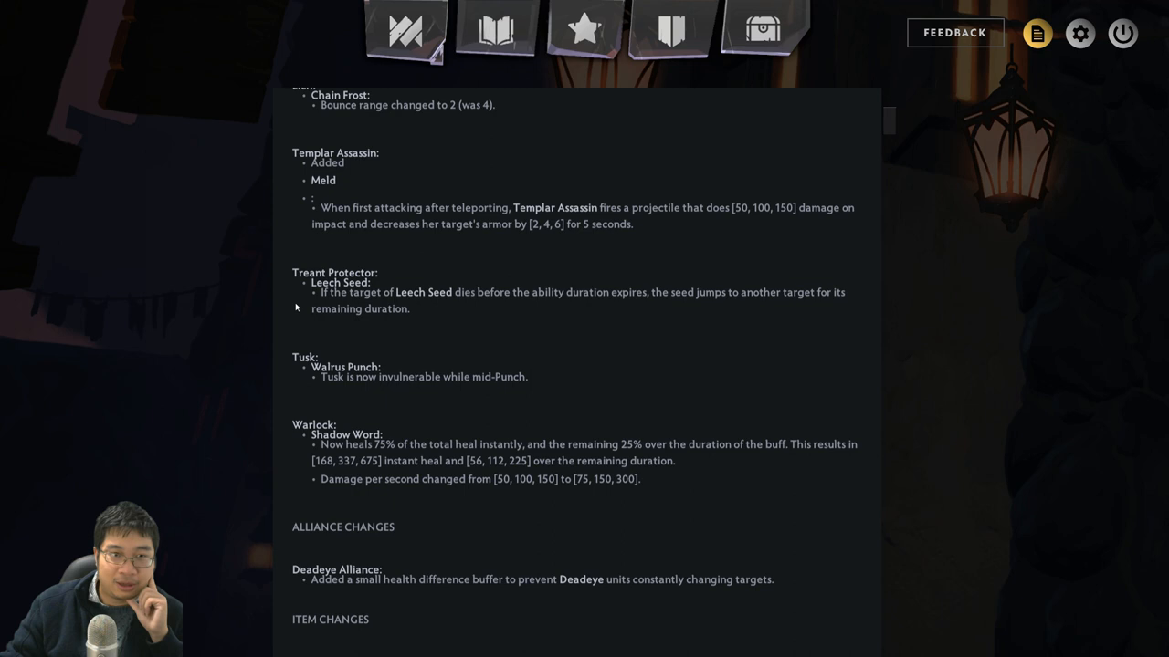
scroll(down, 3)
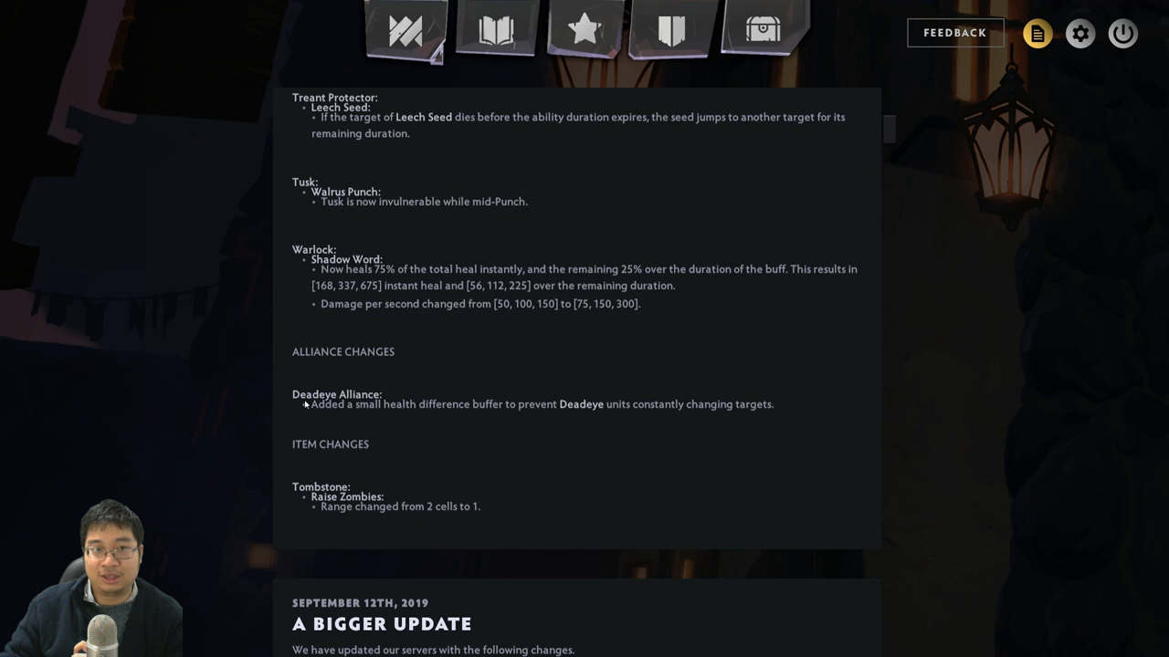